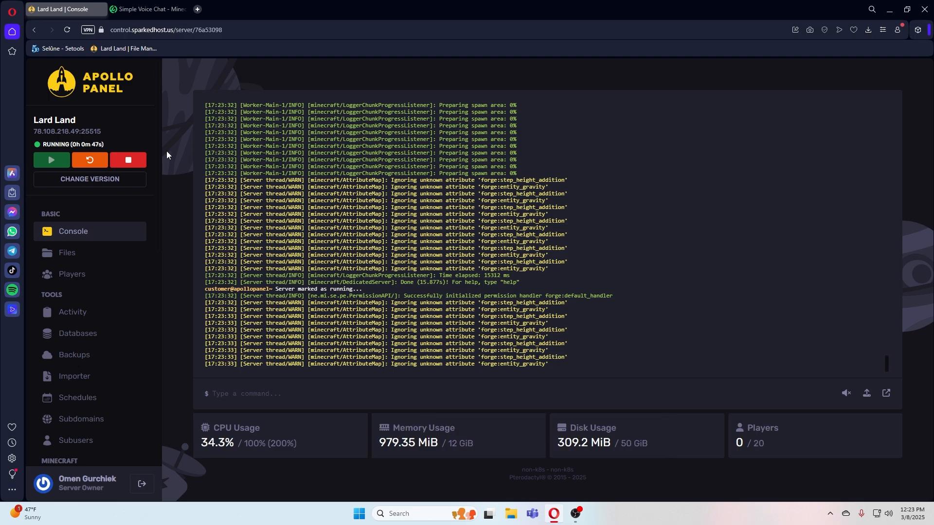
Create port allocation 25680 with note 'Simple Voice Chat' and copy its port number.
scroll("down", 3)
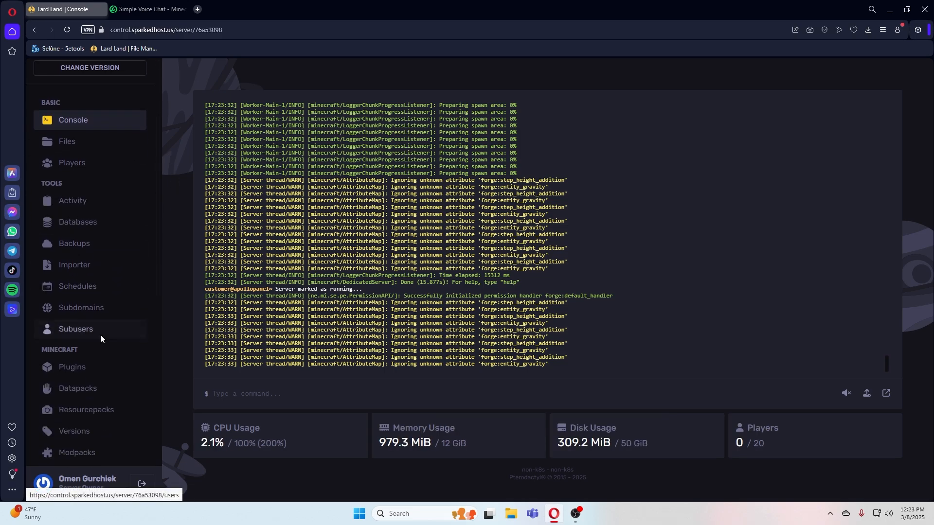
scroll("down", 3)
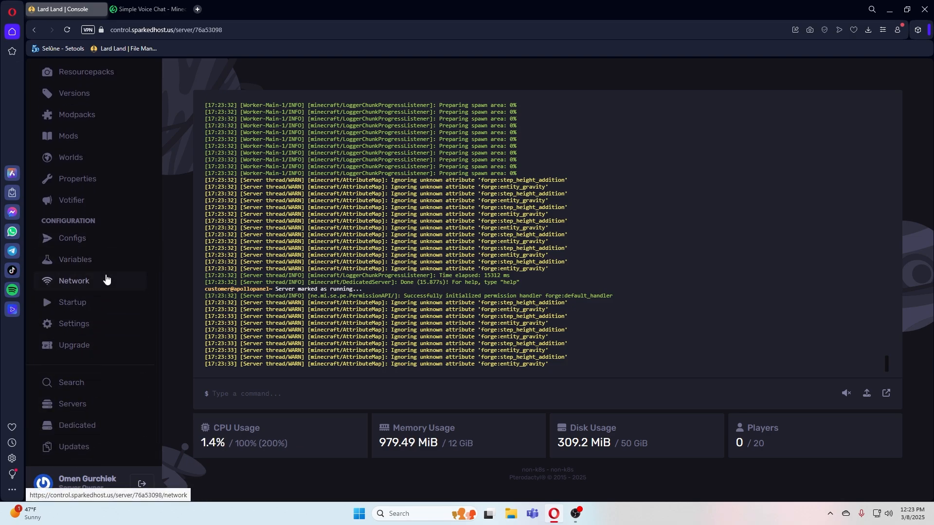
left_click(74, 281)
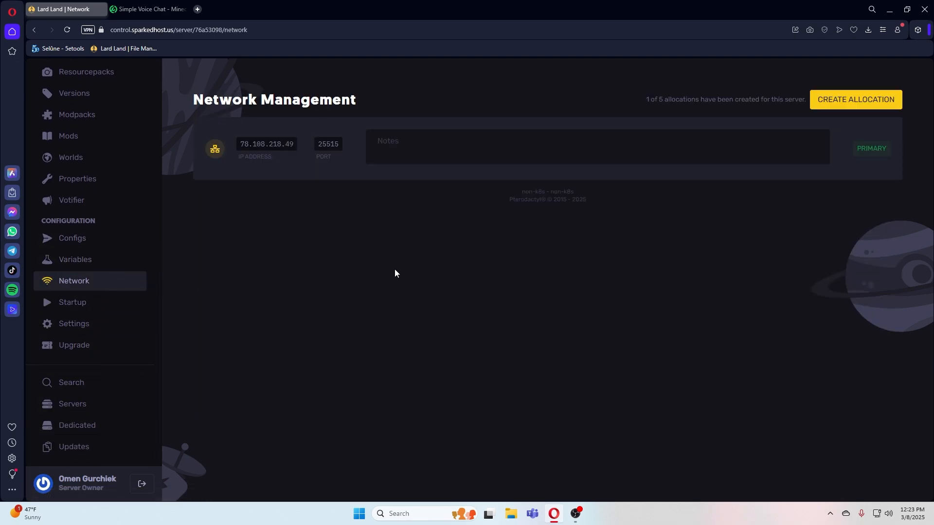
mouse_move(856, 99)
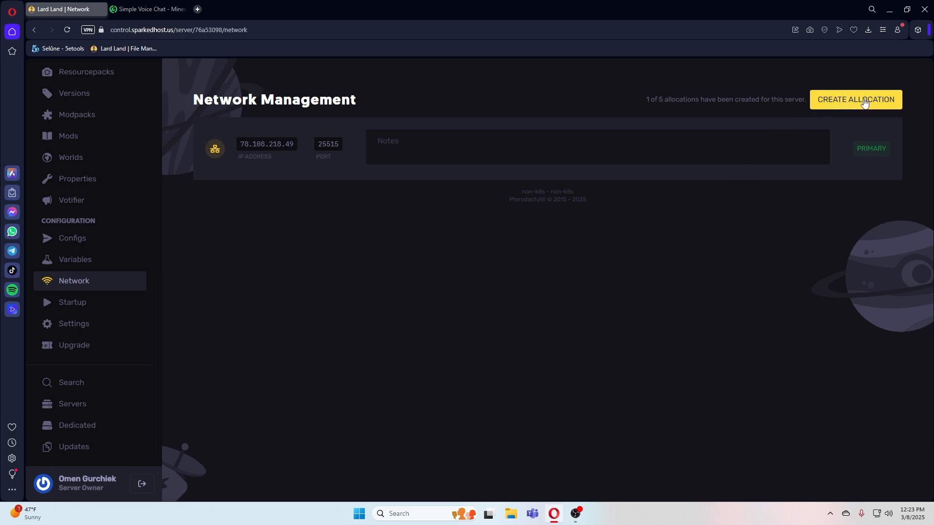
left_click(855, 100)
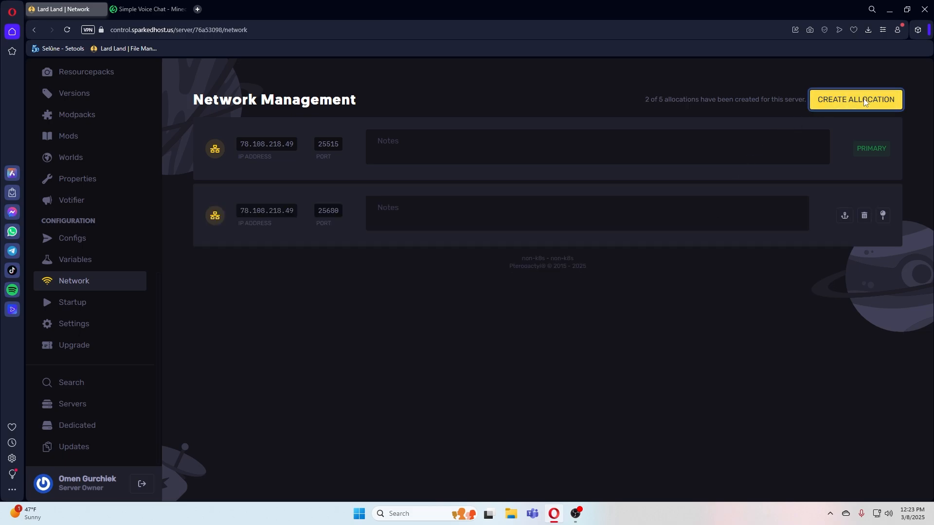
left_click(855, 99)
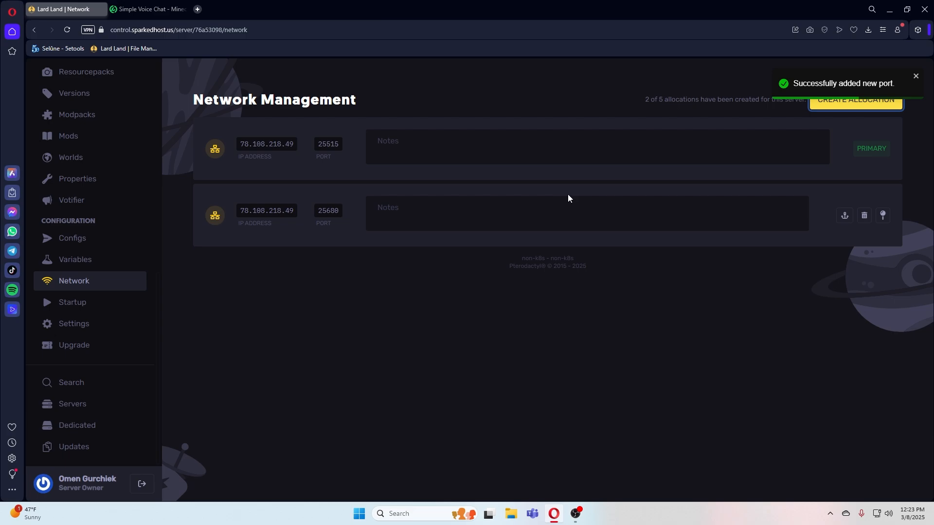
left_click(327, 210)
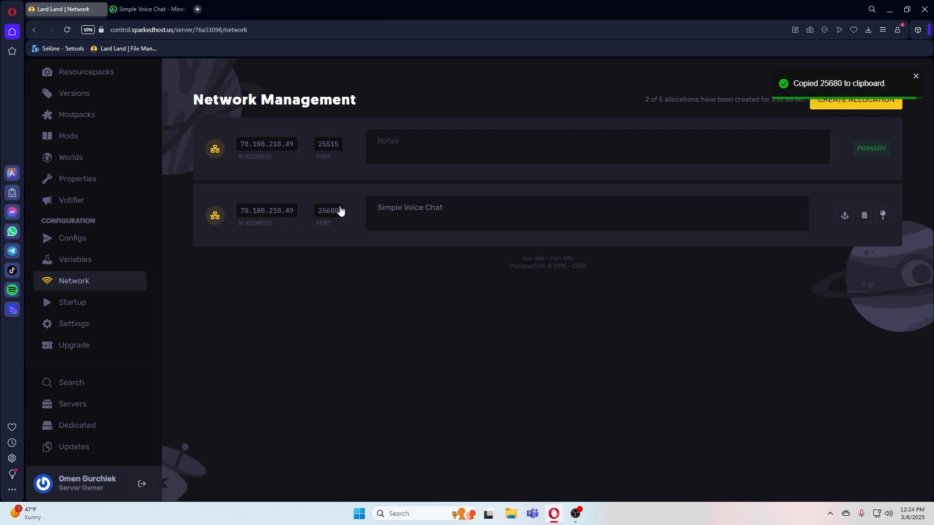
mouse_move(310, 212)
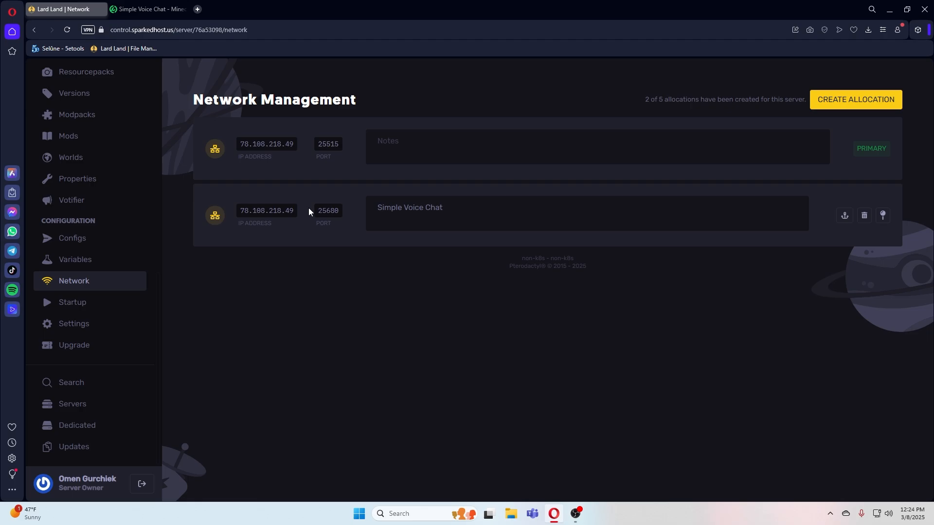
Save the Simple Voice Chat forge-1.21.4-2.5.26 jar from Modrinth into Downloads.
left_click(148, 9)
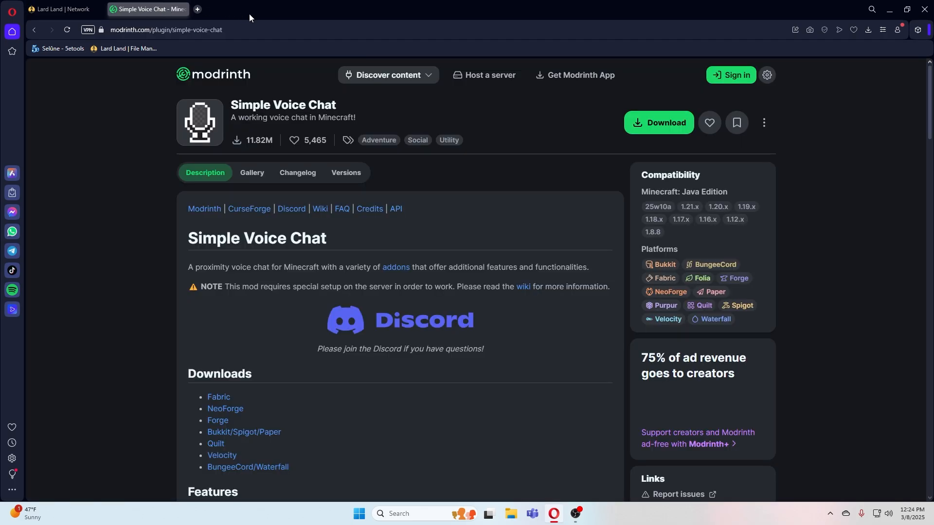
mouse_move(644, 128)
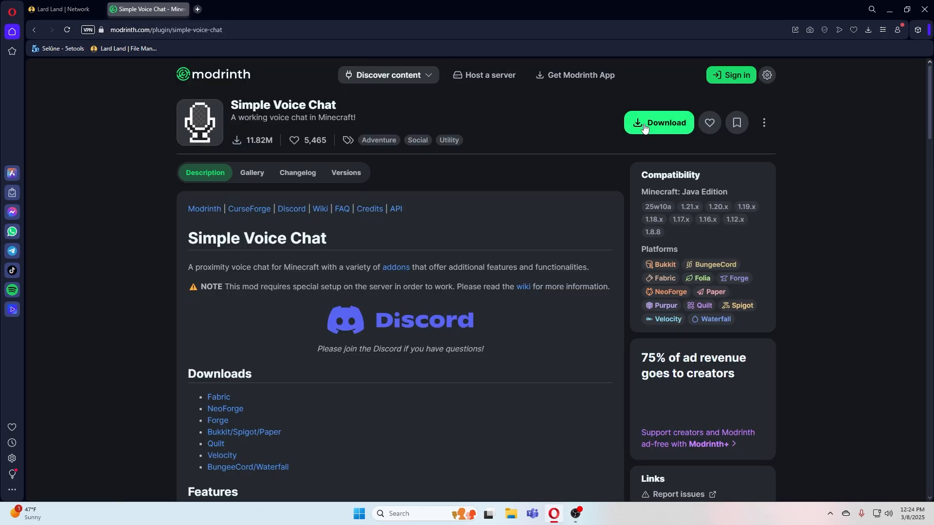
left_click(658, 122)
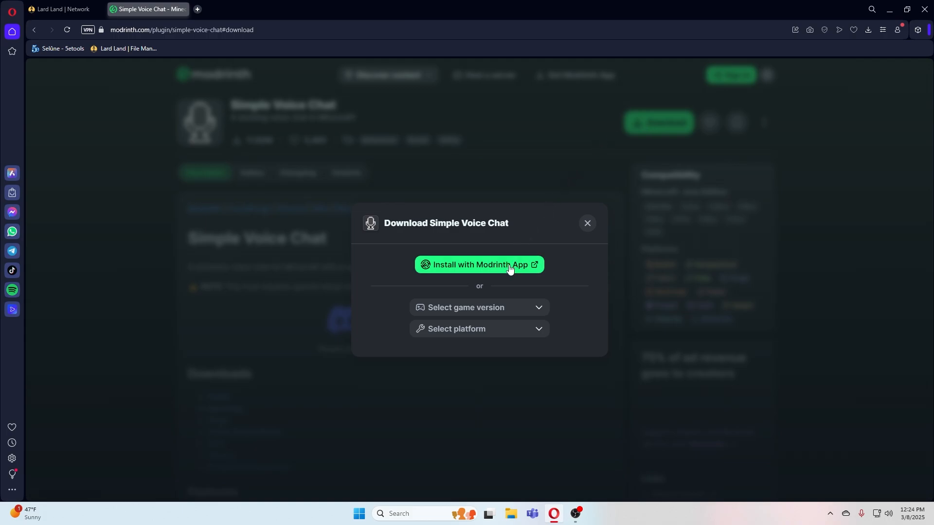
left_click(479, 307)
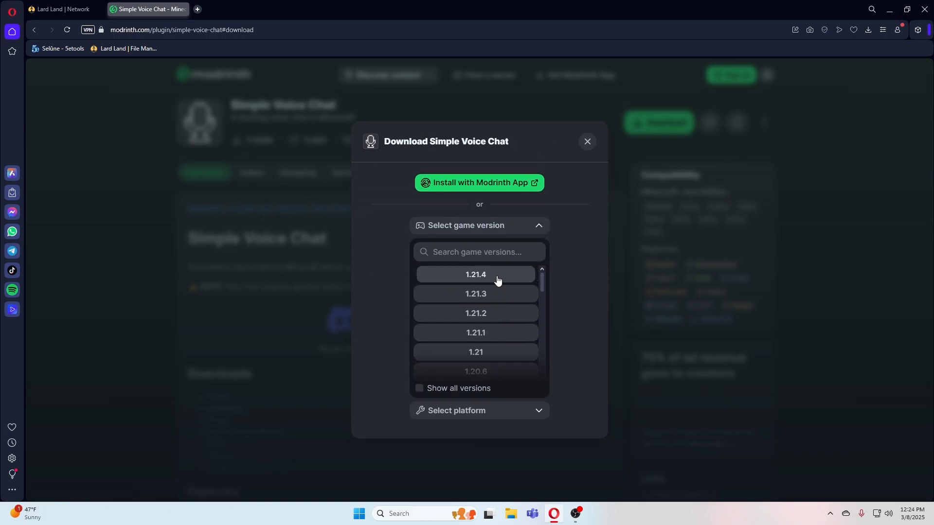
left_click(475, 274)
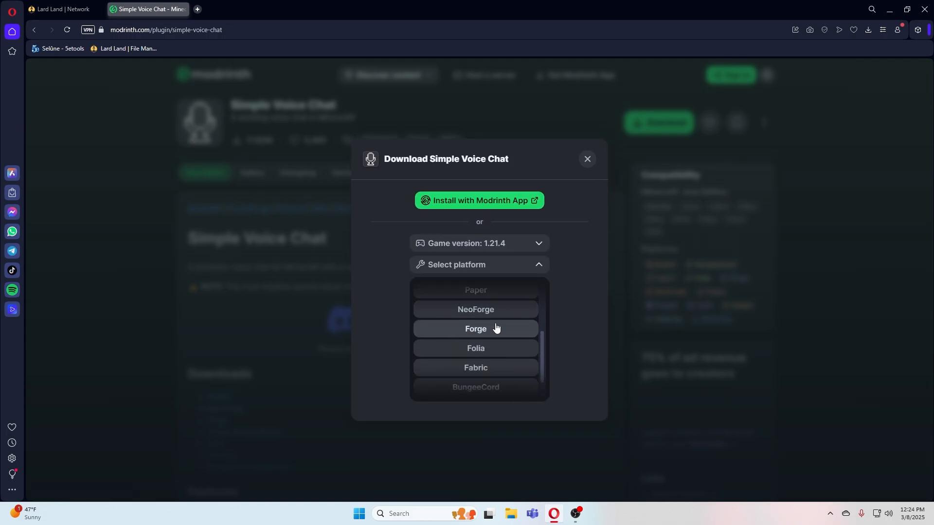
left_click(475, 328)
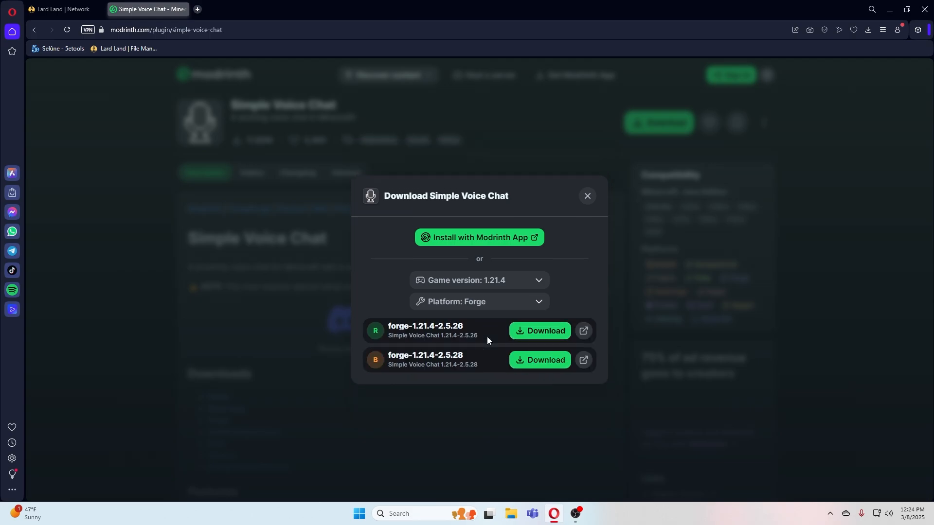
mouse_move(539, 332)
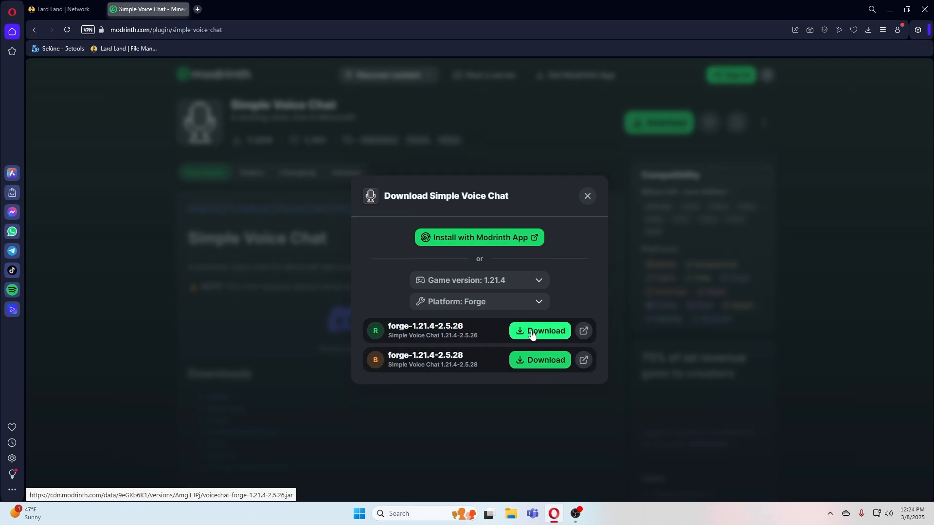
left_click(539, 331)
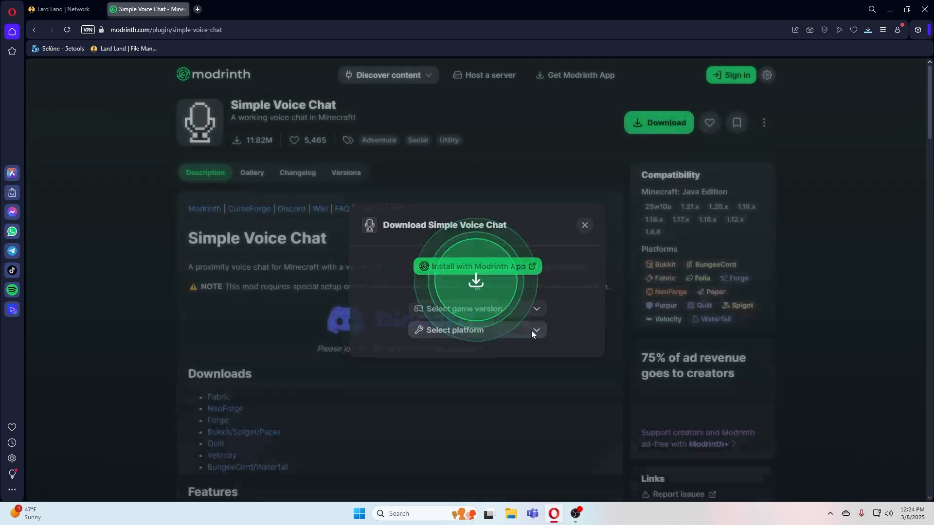
left_click(475, 281)
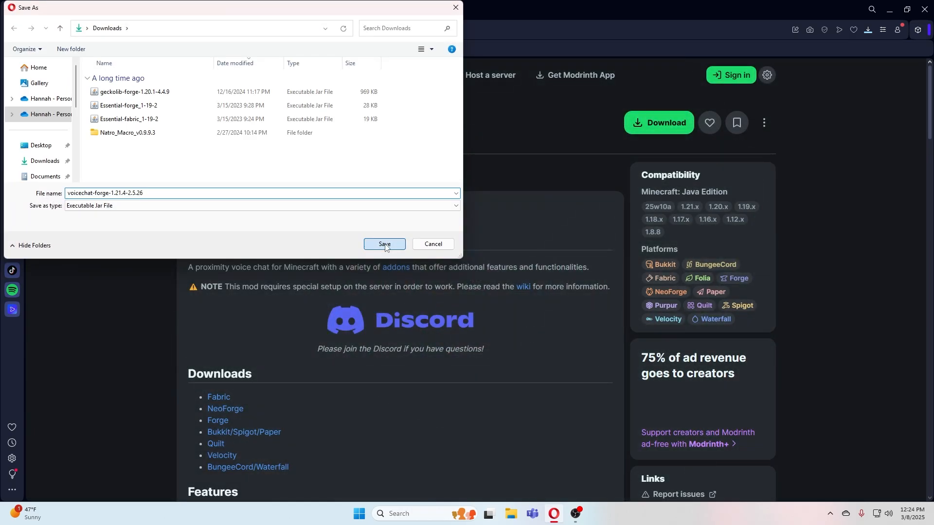
left_click(384, 244)
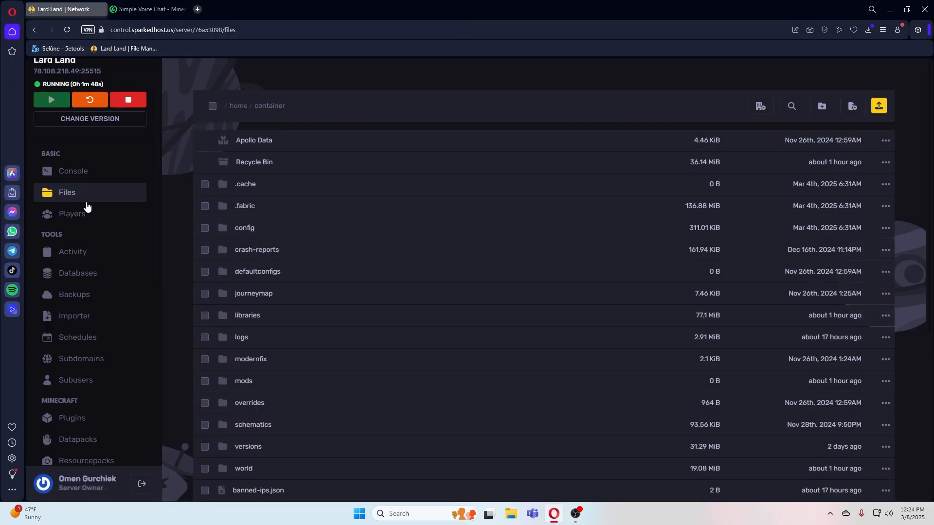
mouse_move(274, 384)
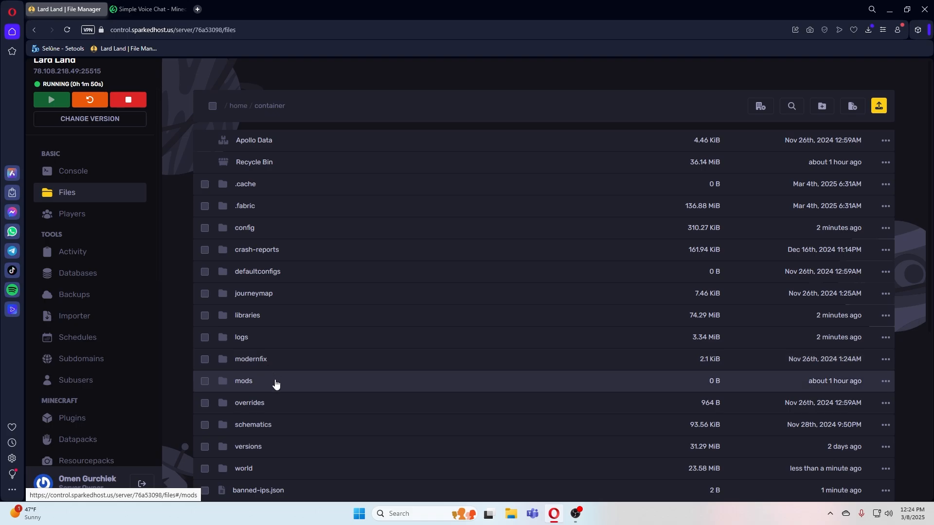
Upload voicechat-forge-1.21.4-2.5.26.jar into the mods folder and restart the server.
left_click(243, 380)
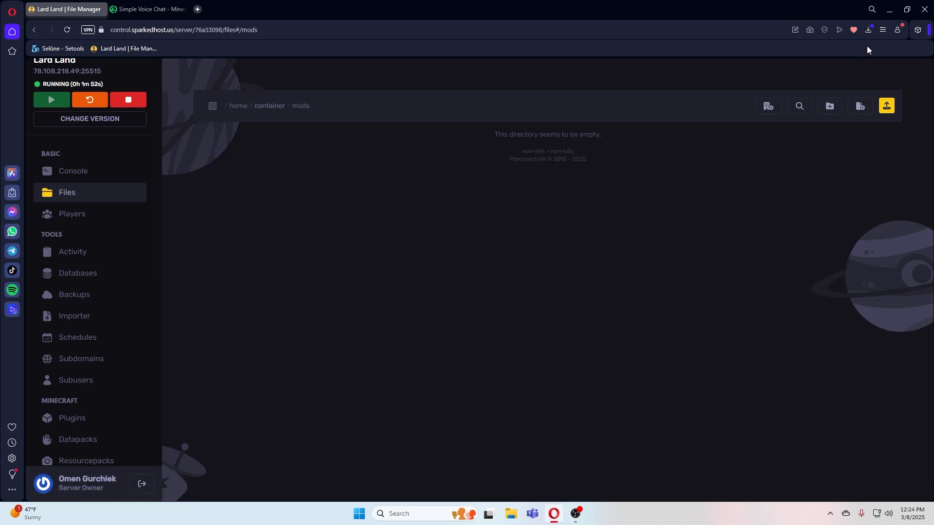
left_click(868, 30)
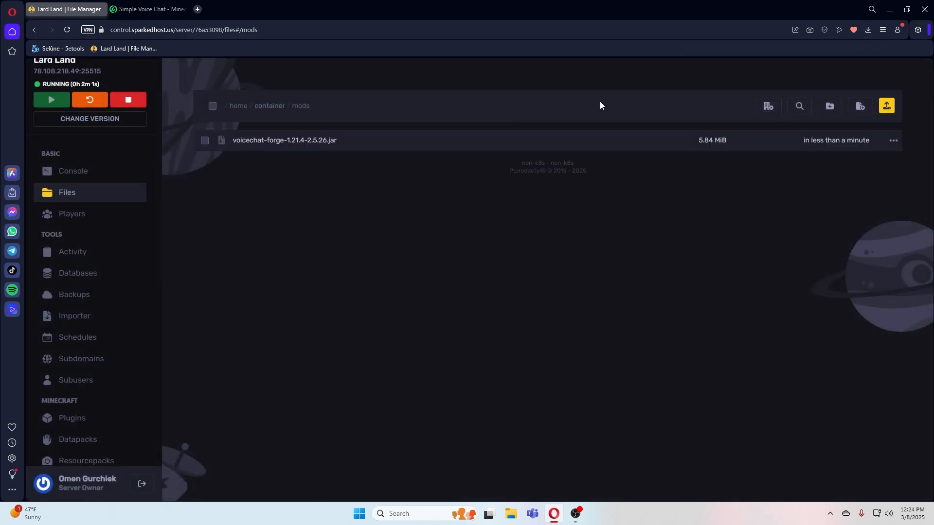
mouse_move(342, 108)
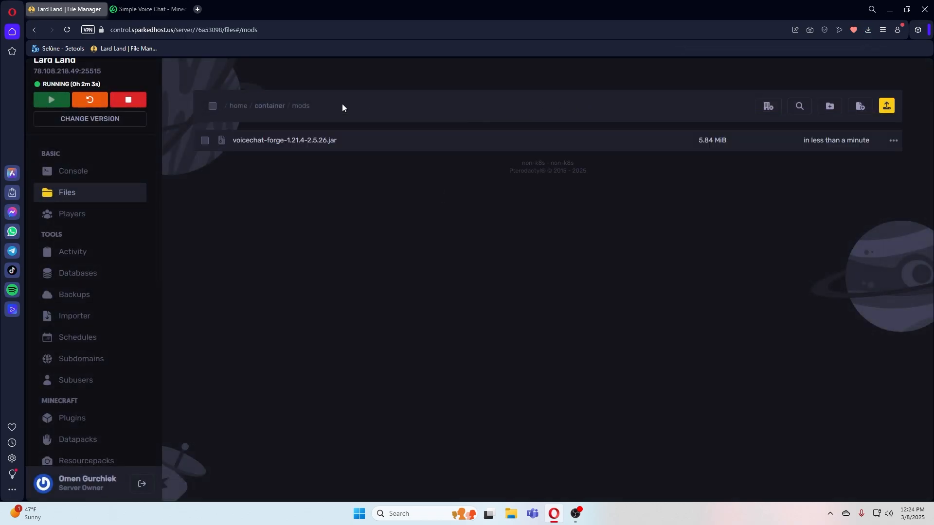
left_click(73, 171)
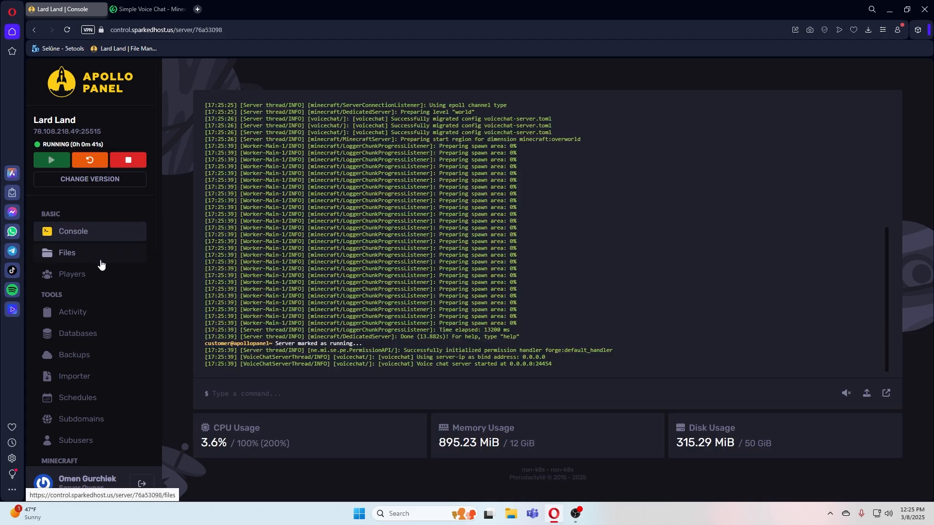
Navigate Files to config/voicechat, showing voicechat-server.properties and translations.properties.
left_click(67, 252)
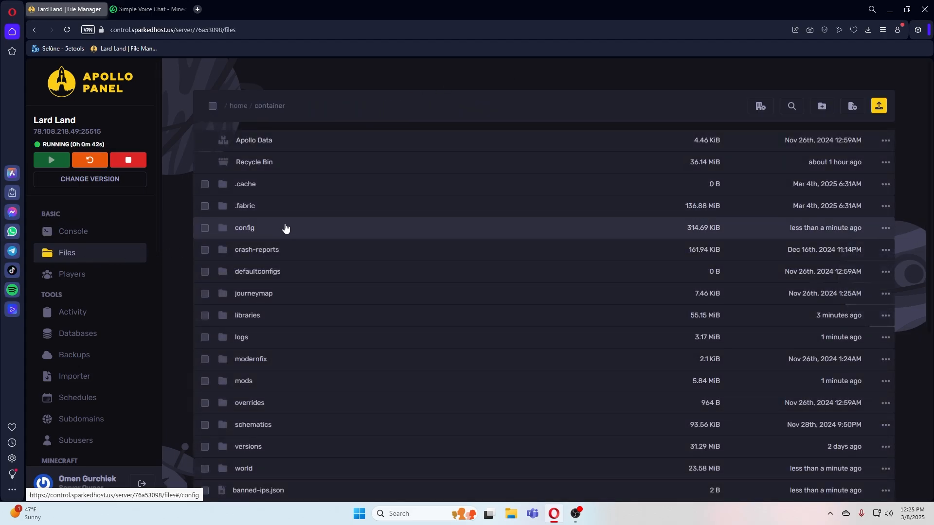
left_click(244, 228)
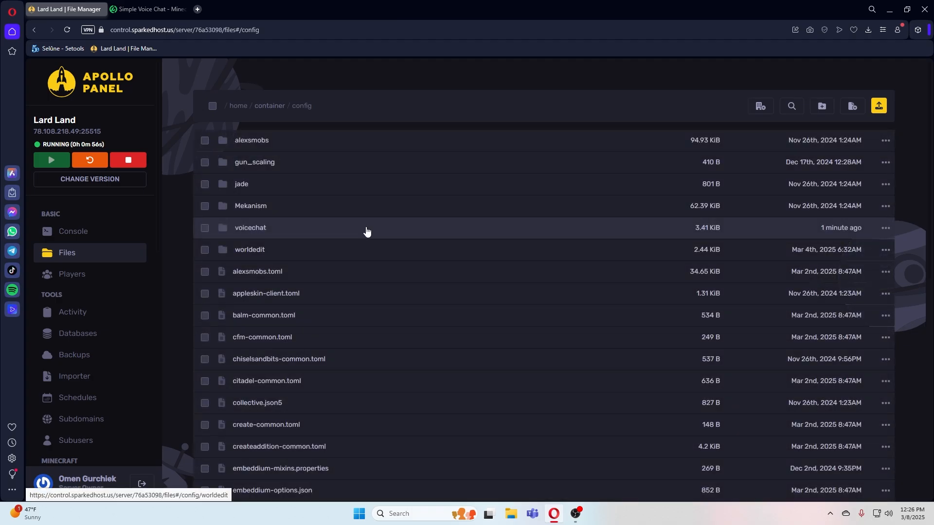
left_click(250, 228)
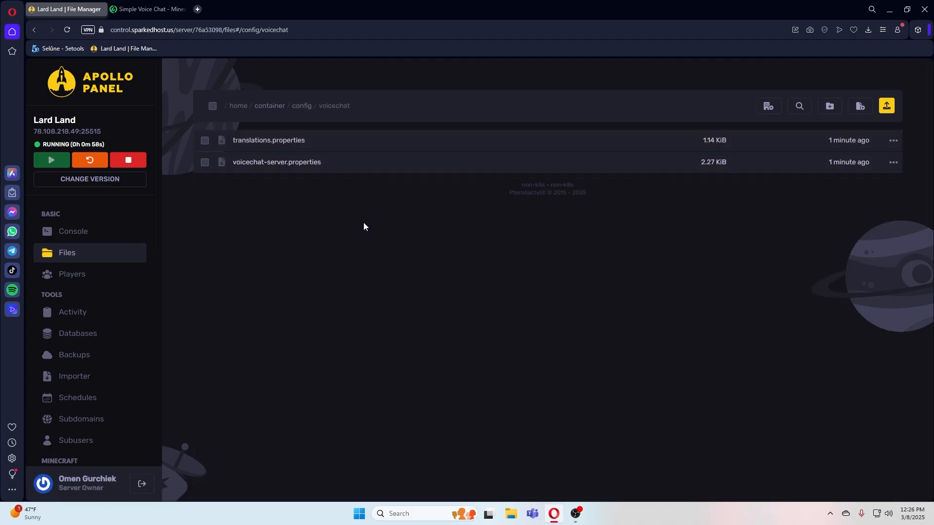
Edit voicechat-server.properties so the port line reads 25680 instead of 24454.
left_click(276, 162)
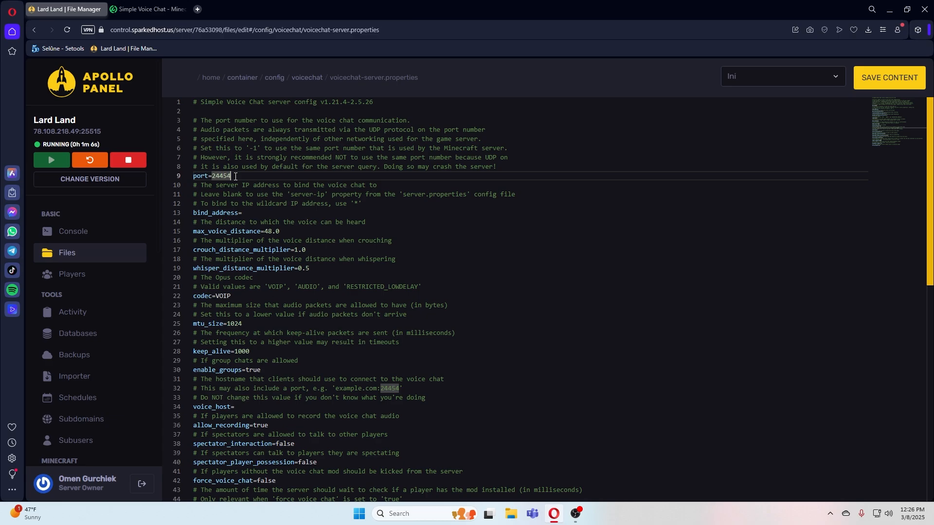
type("25680")
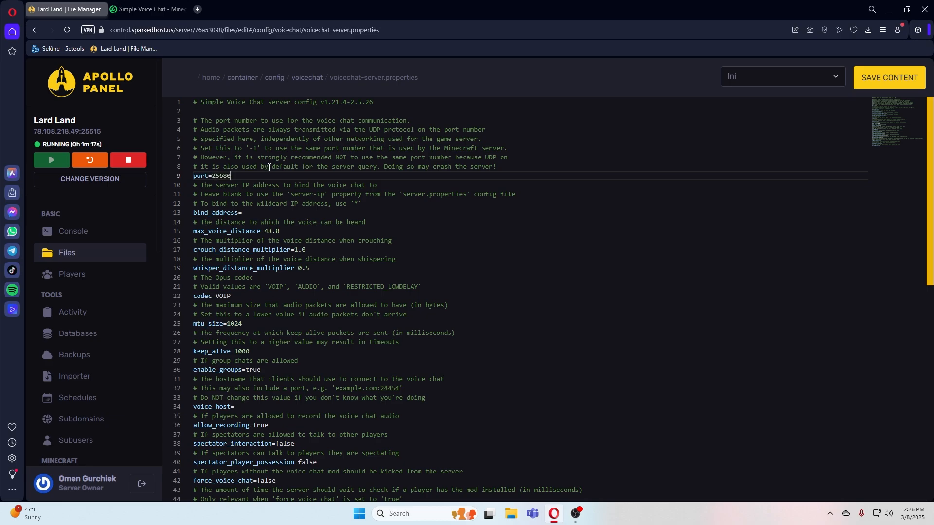